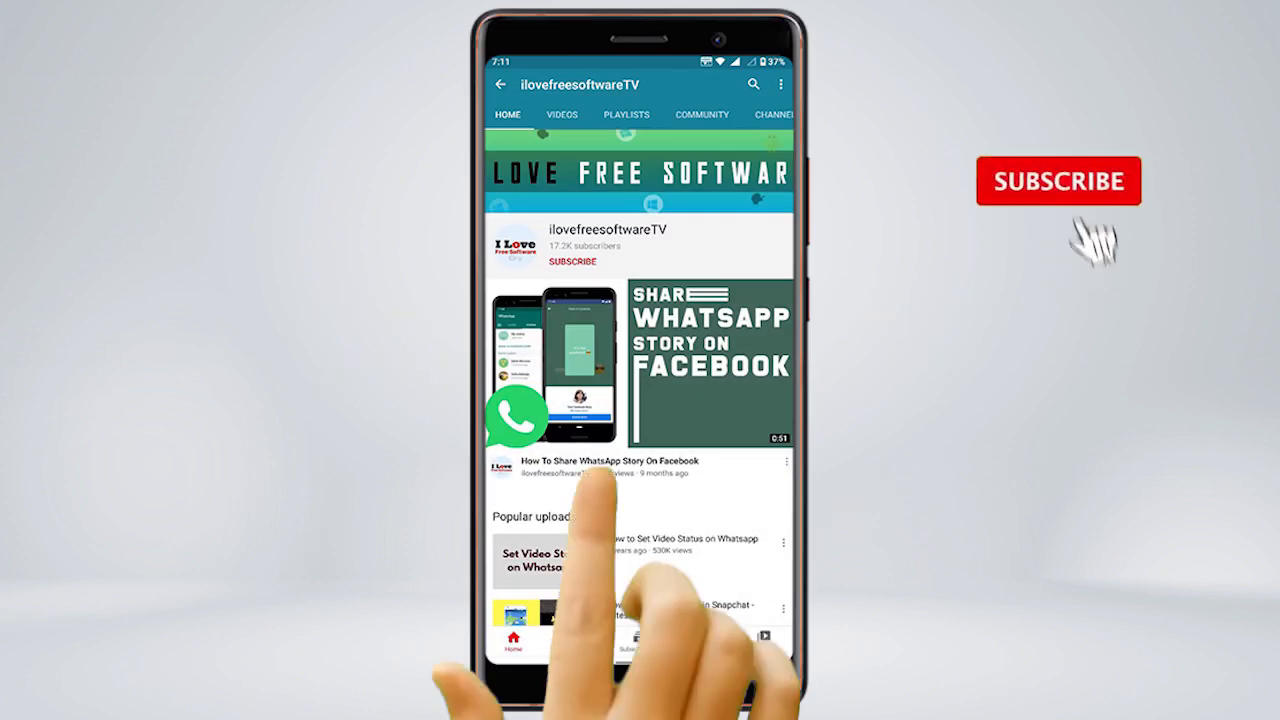
Step: Show the Download Chrome Canary page at google.com/chrome/canary
left_click(572, 260)
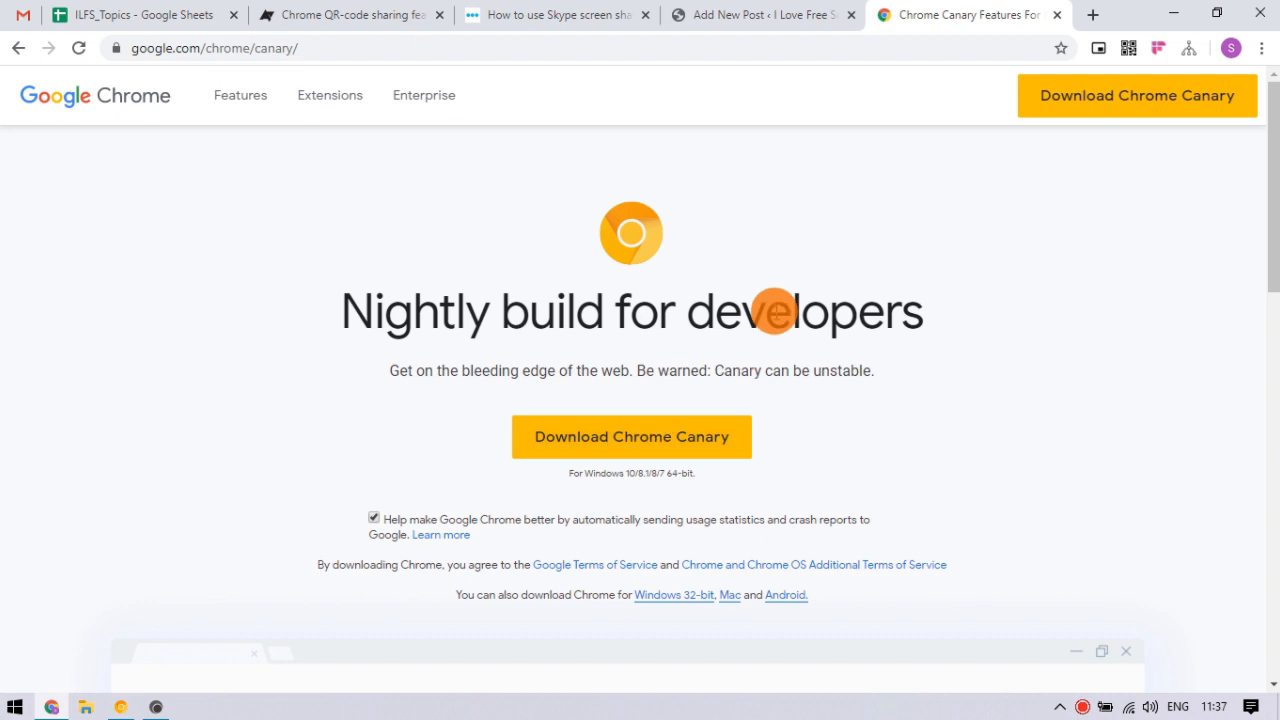
mouse_move(948, 310)
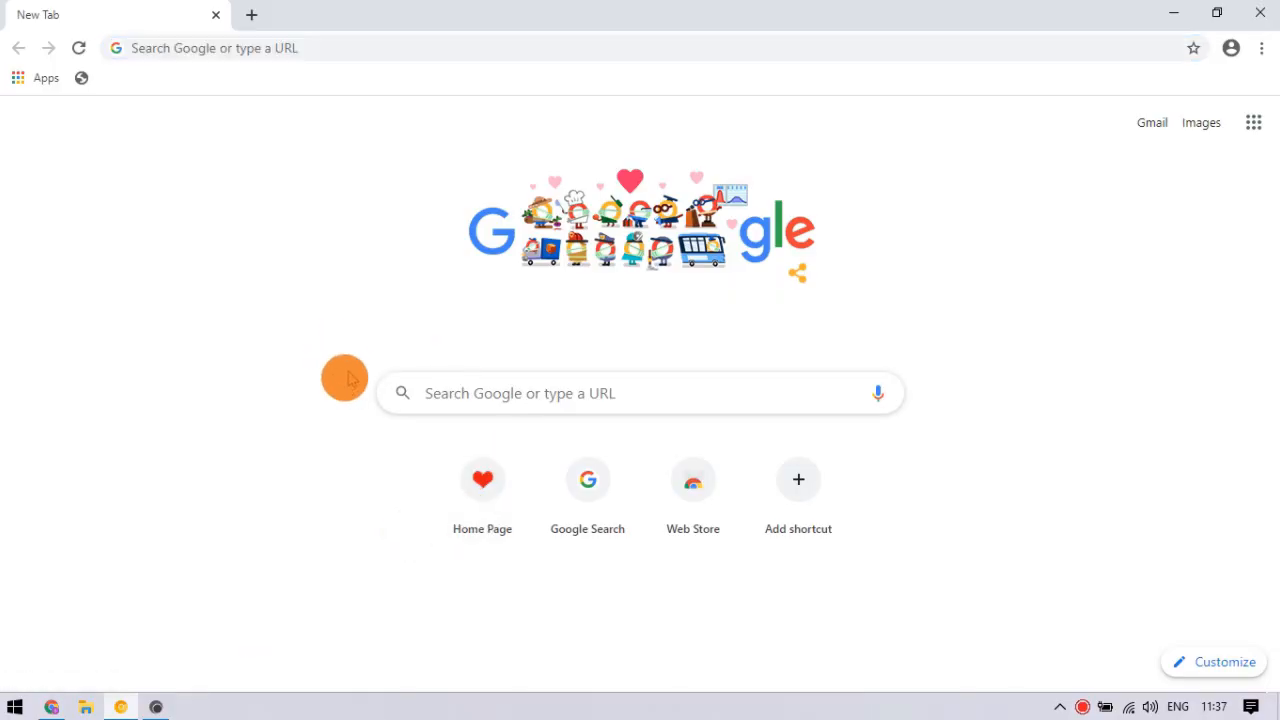
mouse_move(324, 58)
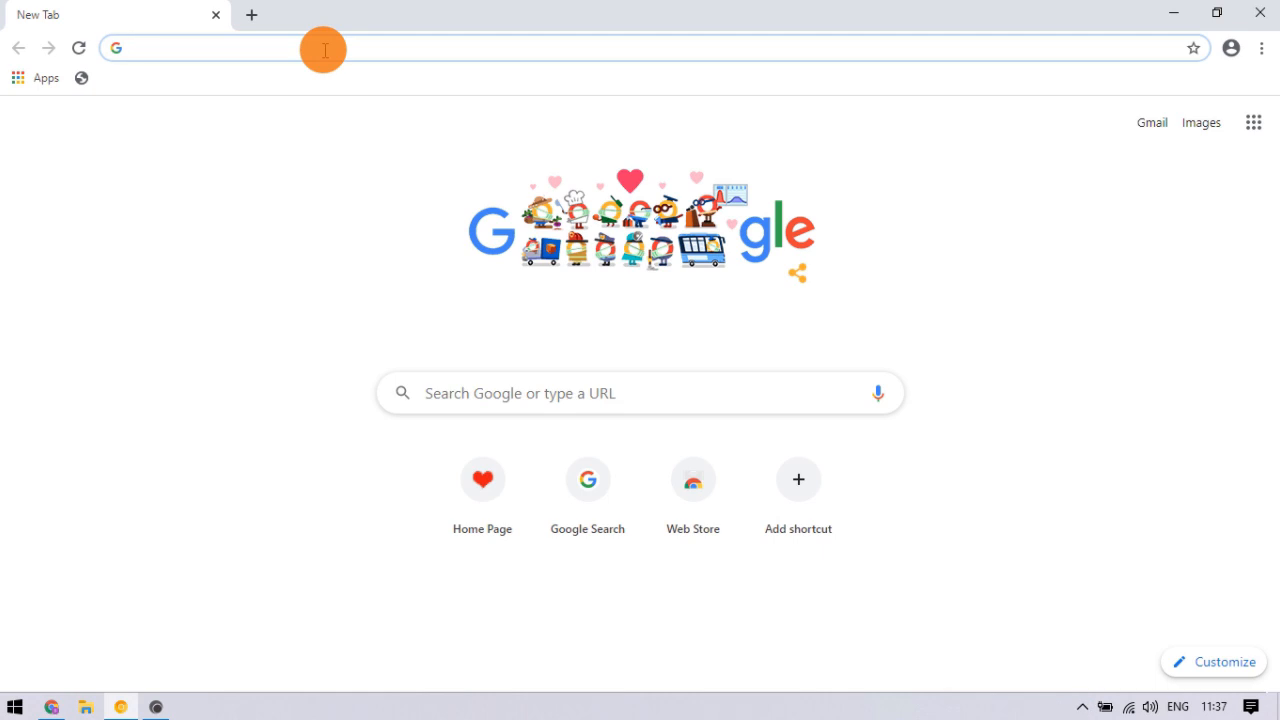
Step: Go to chrome://flags/#sharing-qr-code-generator to highlight the QR Code sharing flag
type("chrome://flags/#sharing-qr-code-generator")
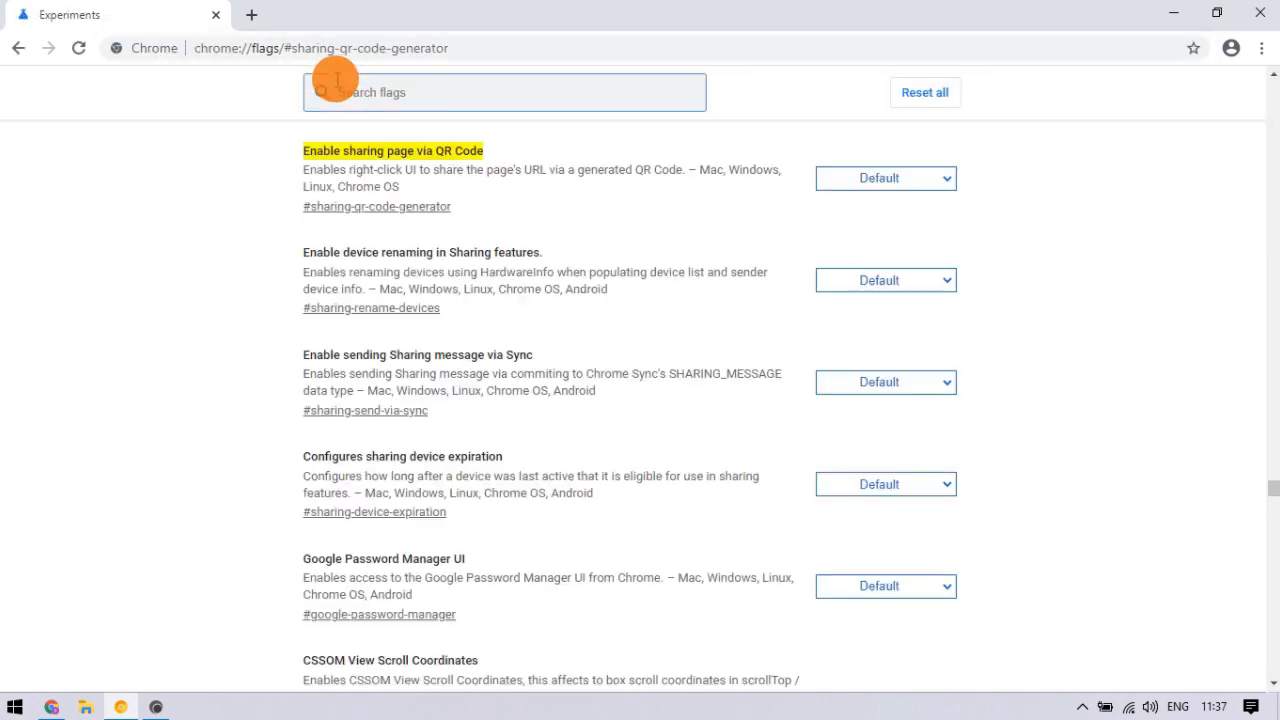
Step: Set the Enable sharing page via QR Code flag to Enabled
left_click(884, 178)
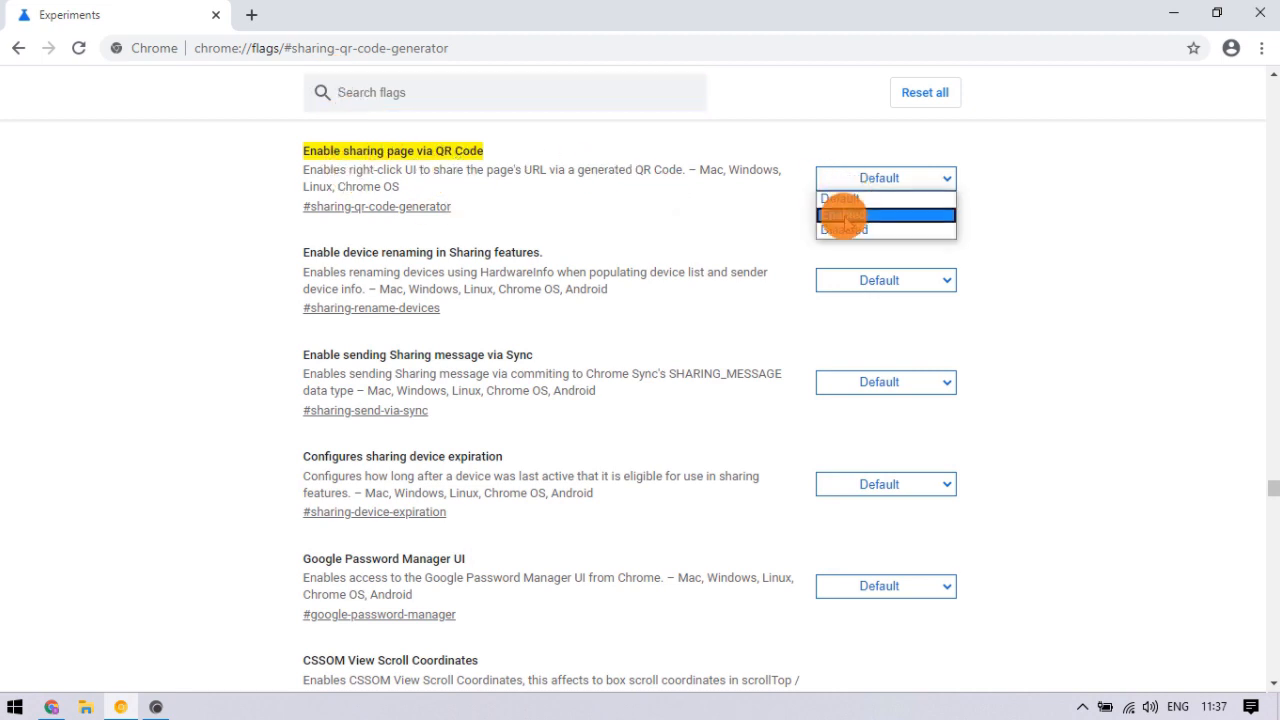
left_click(884, 214)
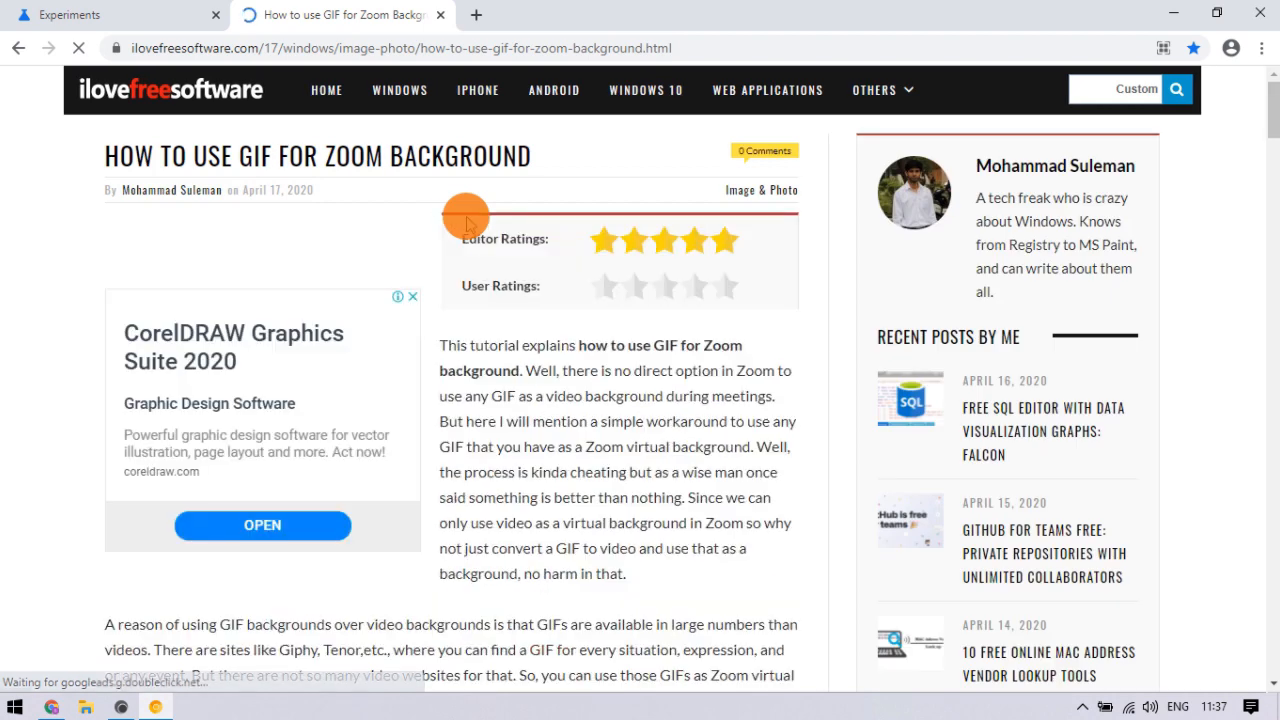
Step: Generate a QR code for the I Love Free Software home page from the page's context menu
left_click(326, 88)
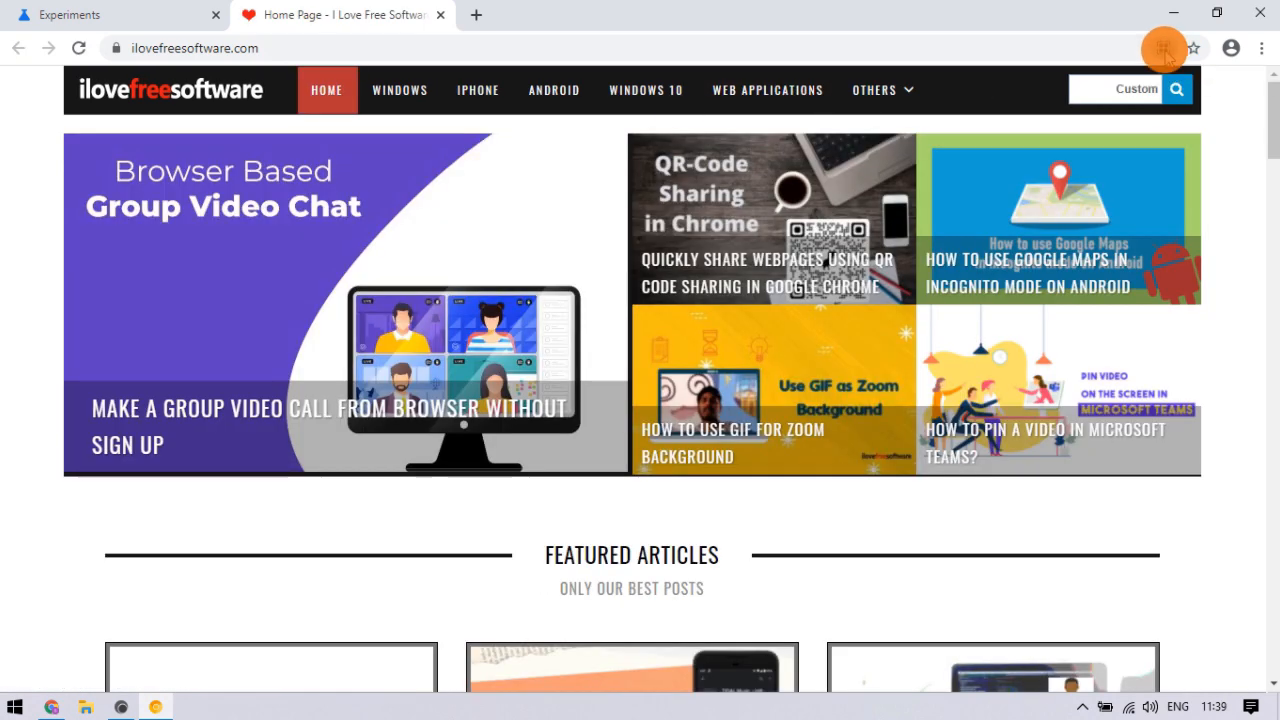
left_click(1164, 48)
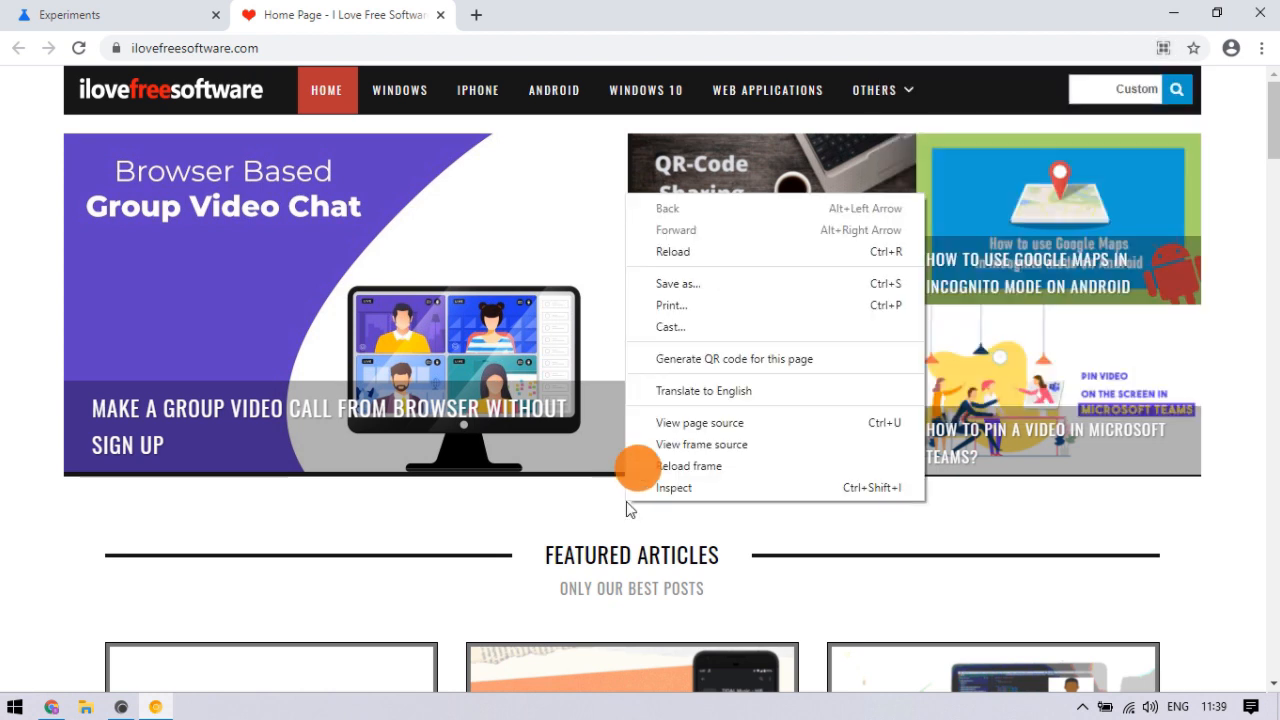
left_click(732, 358)
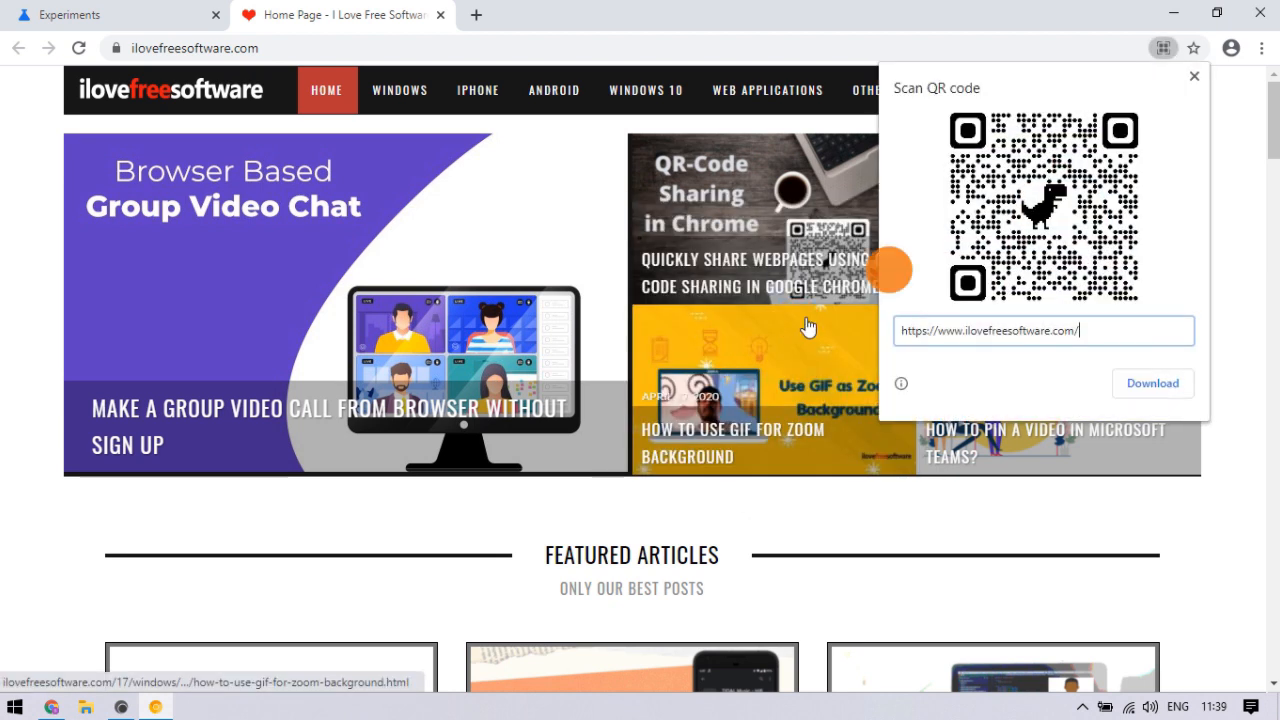